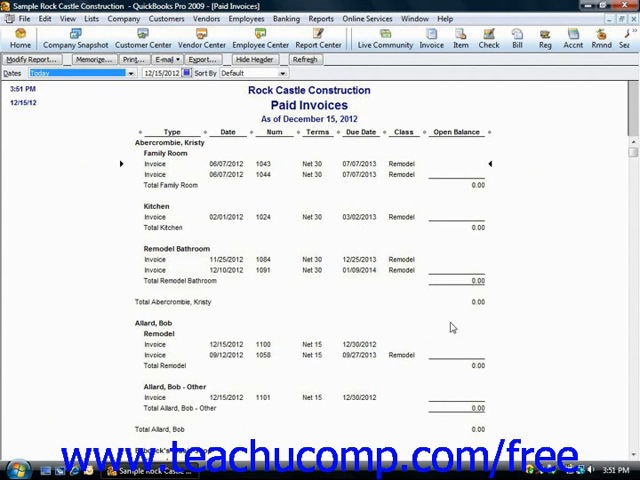
pyautogui.moveTo(388, 336)
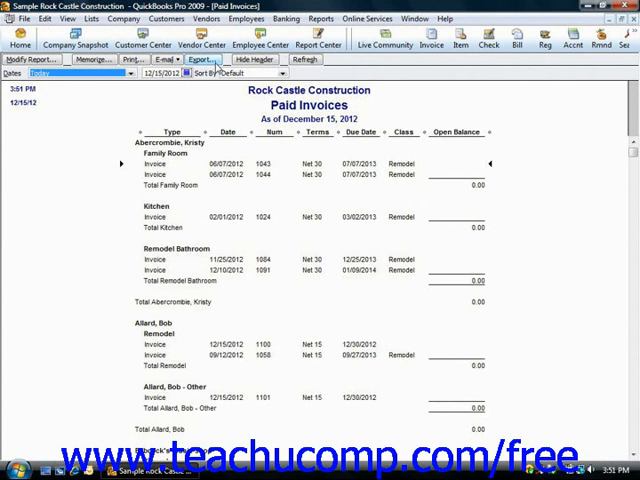
# - Start an Excel export of the Paid Invoices report, settling on a new Excel workbook as destination
pyautogui.click(200, 60)
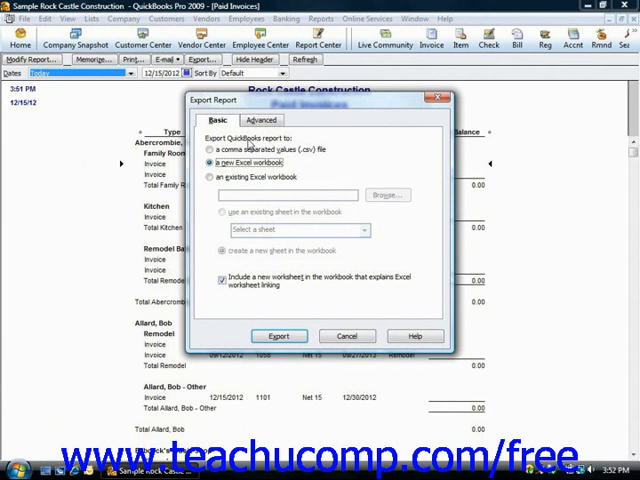
pyautogui.click(208, 176)
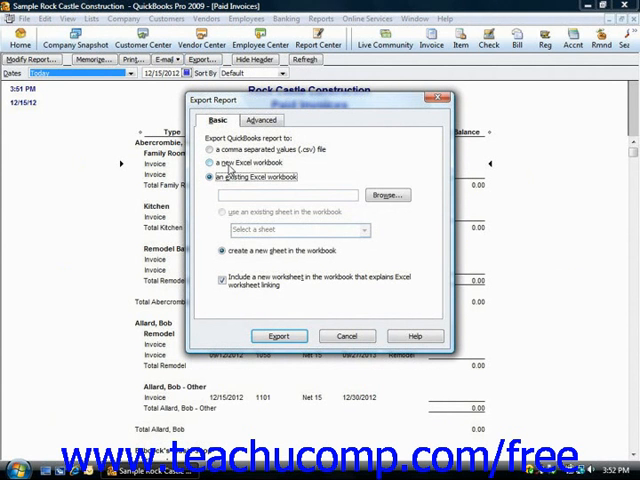
pyautogui.click(208, 164)
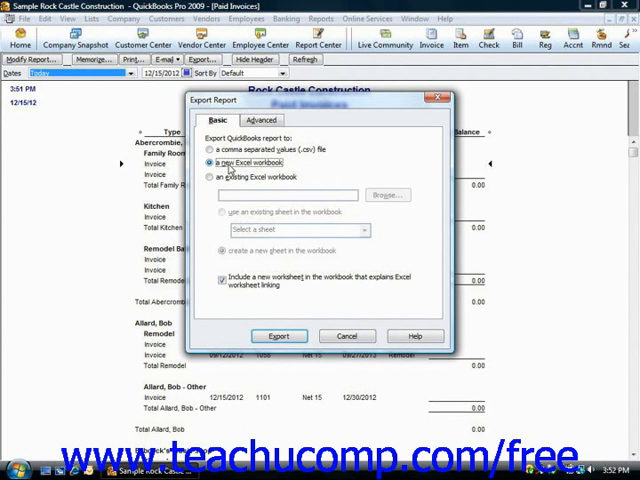
pyautogui.click(210, 148)
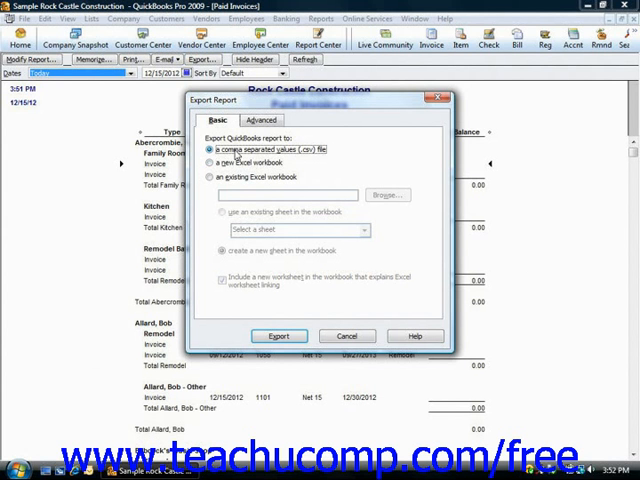
pyautogui.click(208, 162)
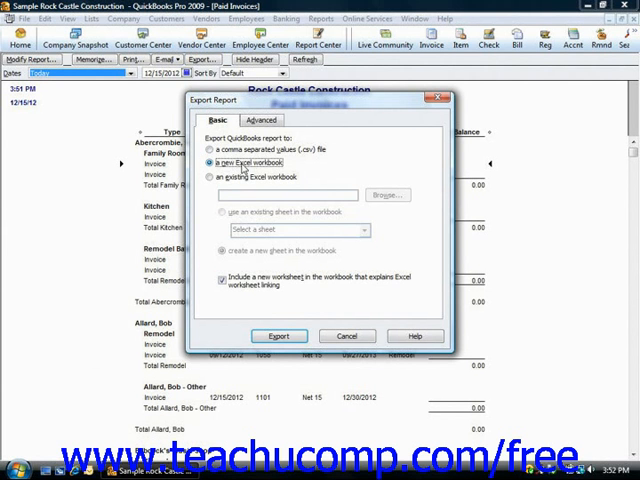
# - Toggle the row height option under Advanced export formatting, then return to the Basic choices
pyautogui.click(260, 120)
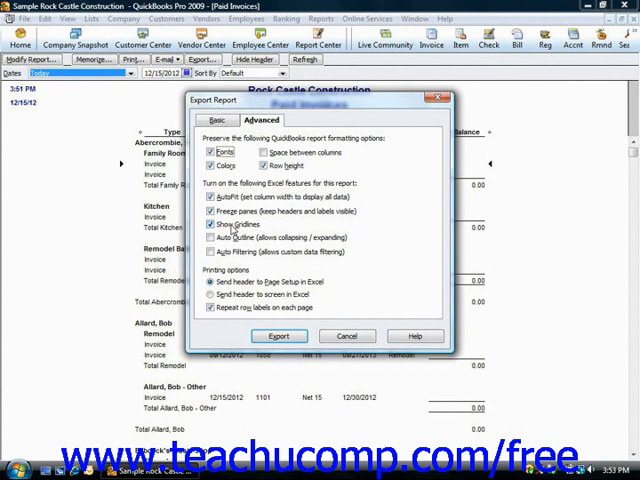
pyautogui.click(264, 164)
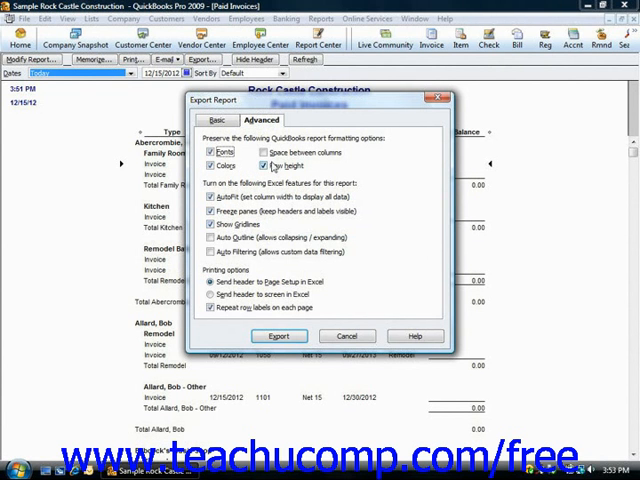
pyautogui.click(216, 120)
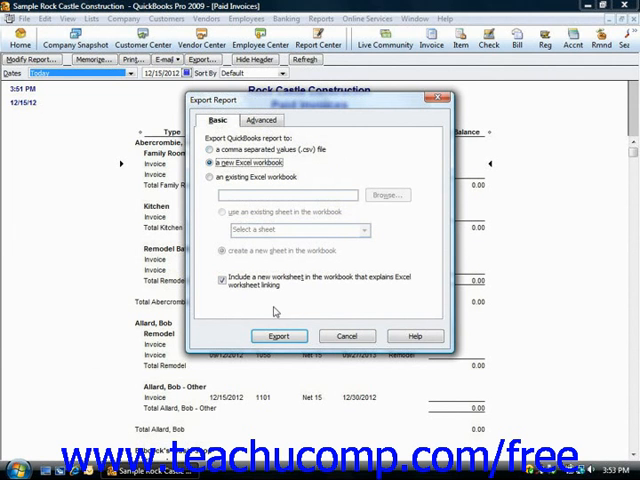